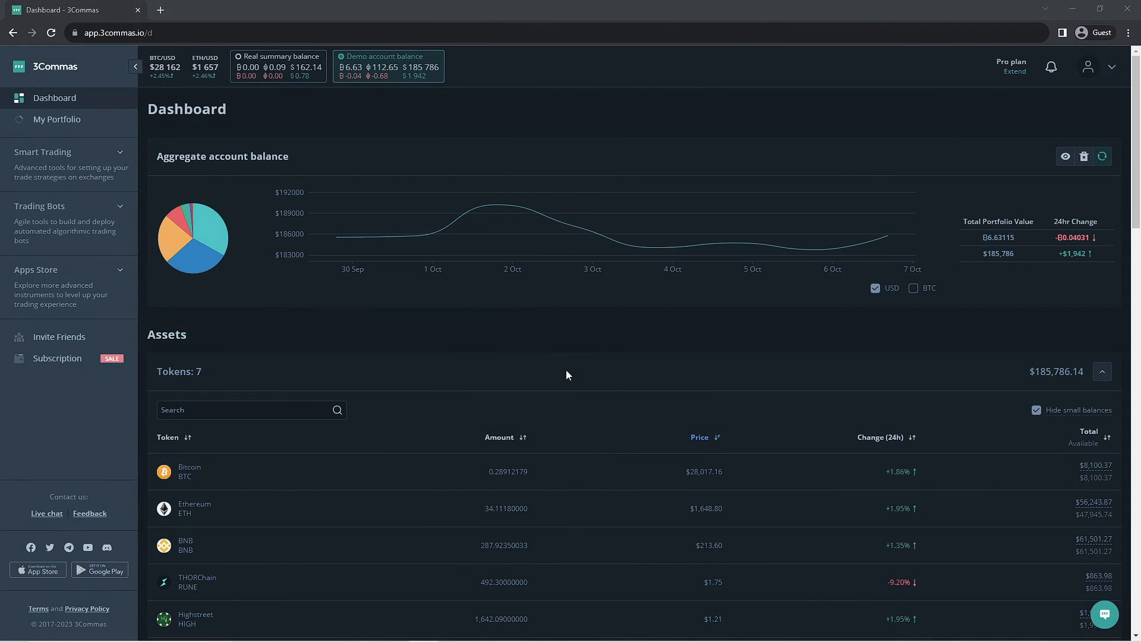
Expand the Trading Bots sidebar section and go to the Marketplace
click(39, 206)
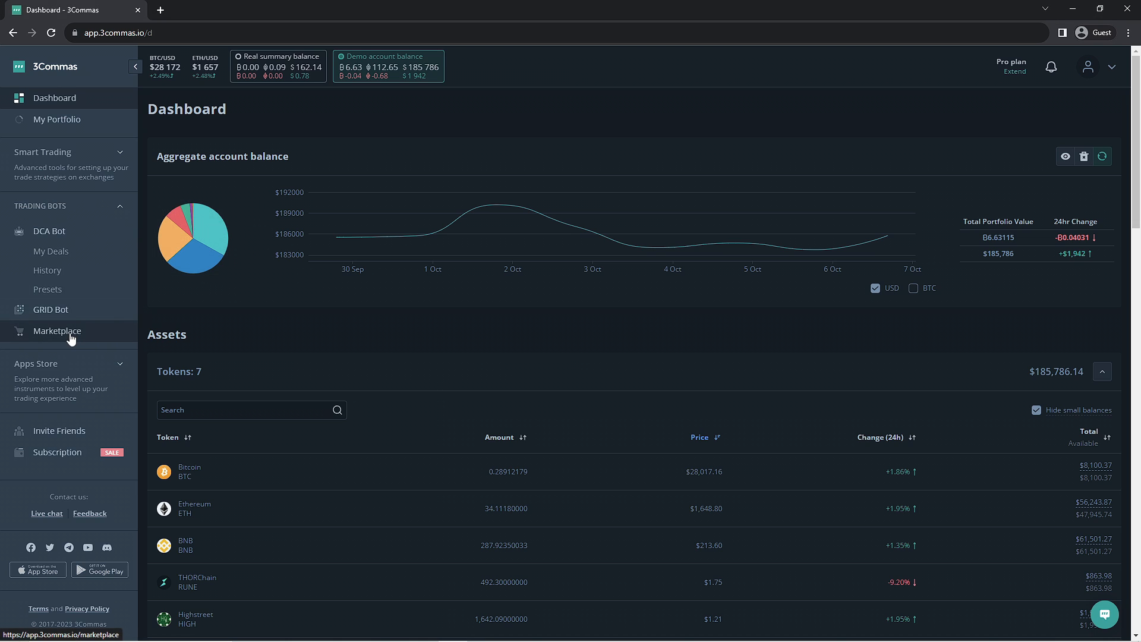
click(56, 330)
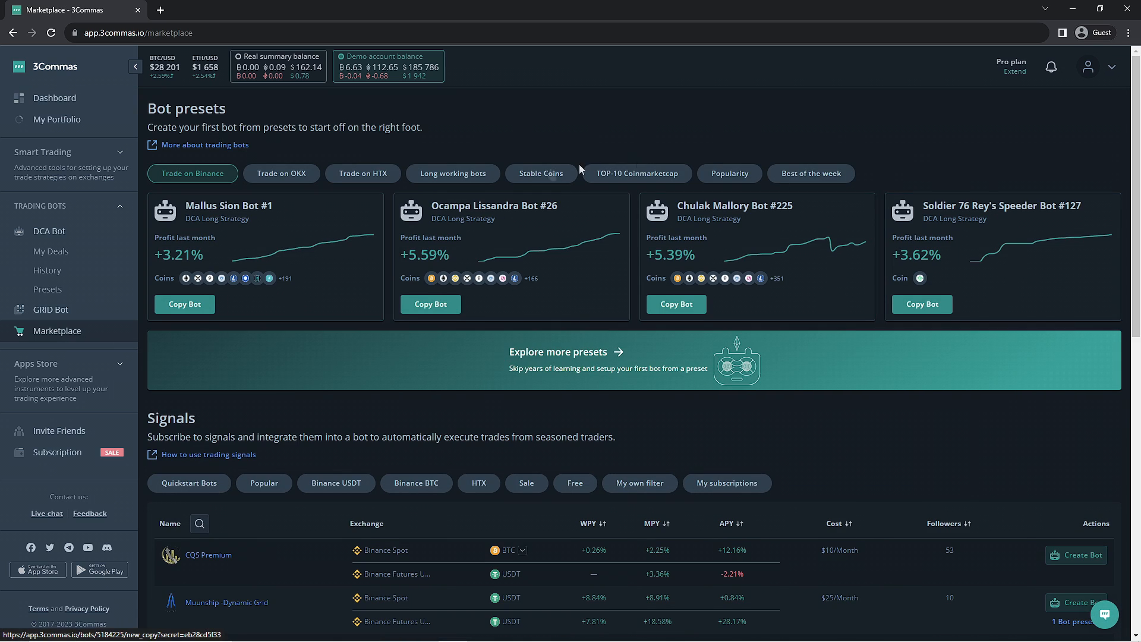
mouse_move(687, 383)
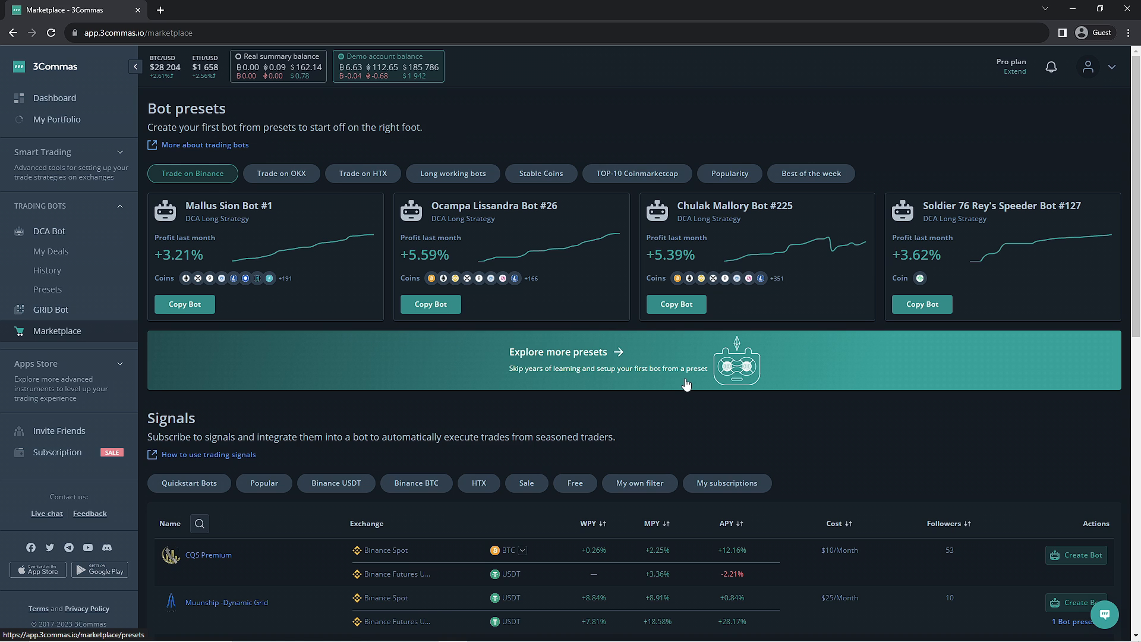
Scroll down the Marketplace page to the Signals table
scroll(down, 3)
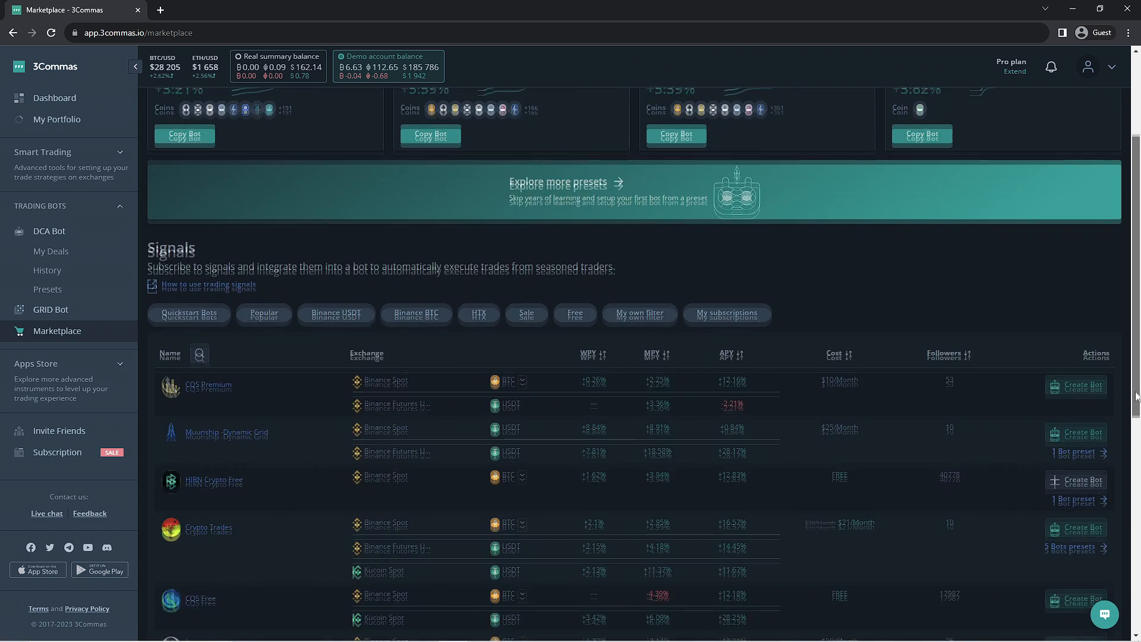
scroll(down, 3)
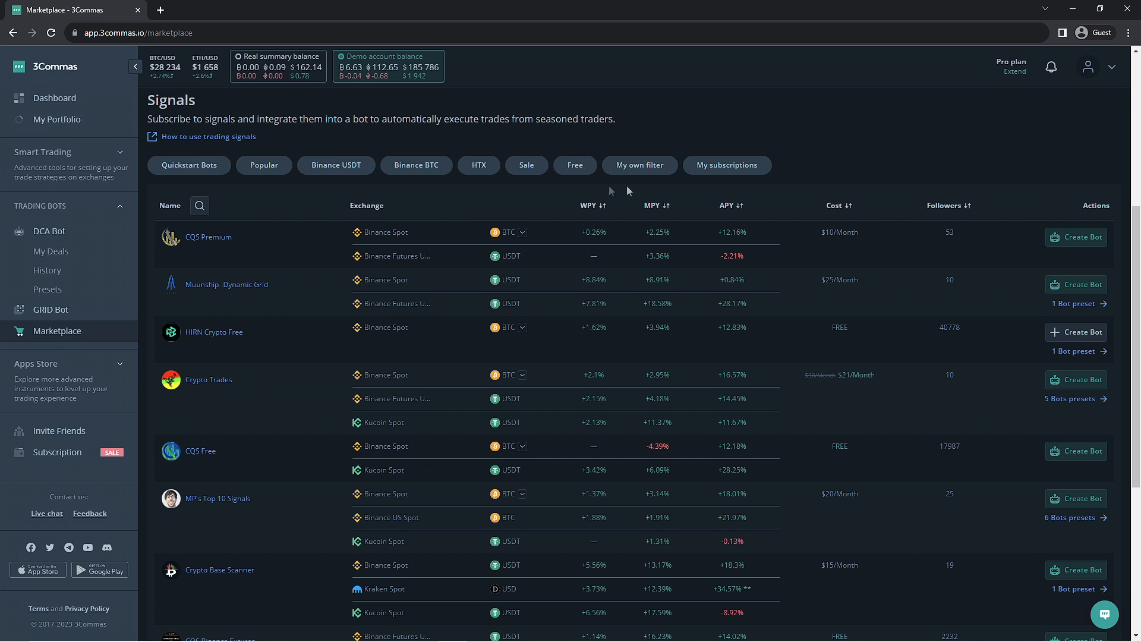
mouse_move(311, 160)
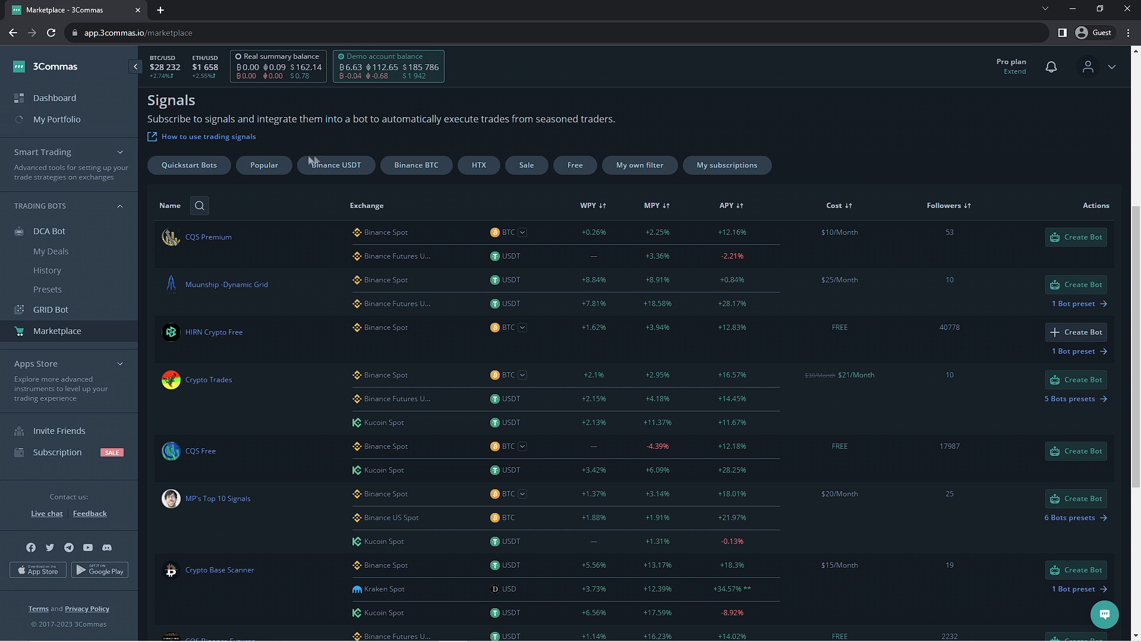
mouse_move(260, 181)
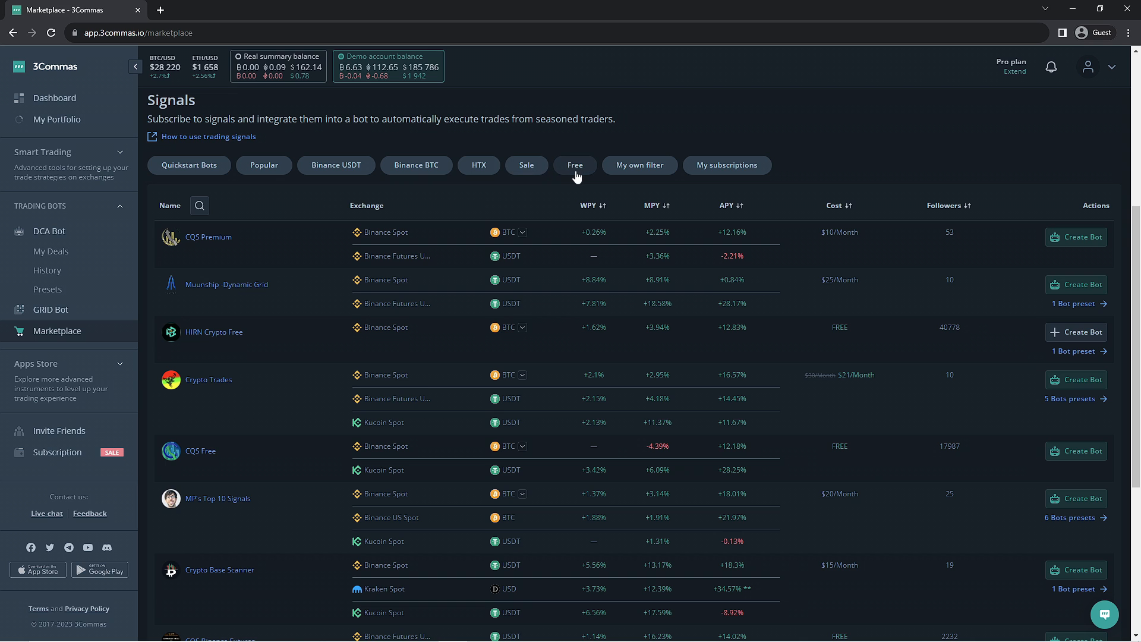
mouse_move(628, 169)
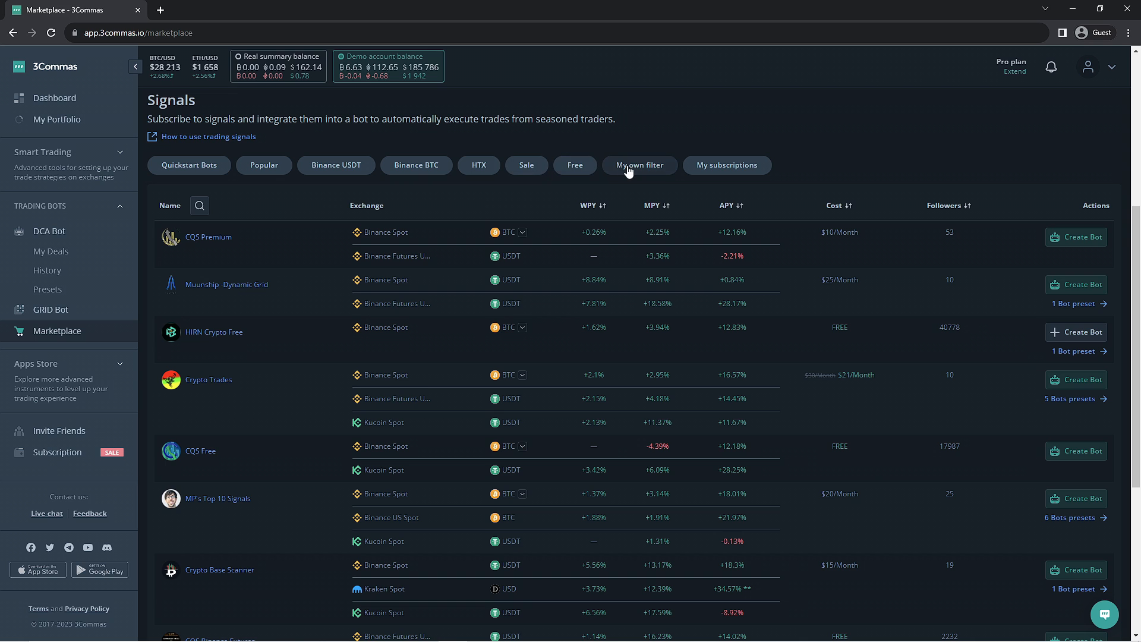
Filter the Signals table to My subscriptions after briefly toggling the My own filter
click(638, 164)
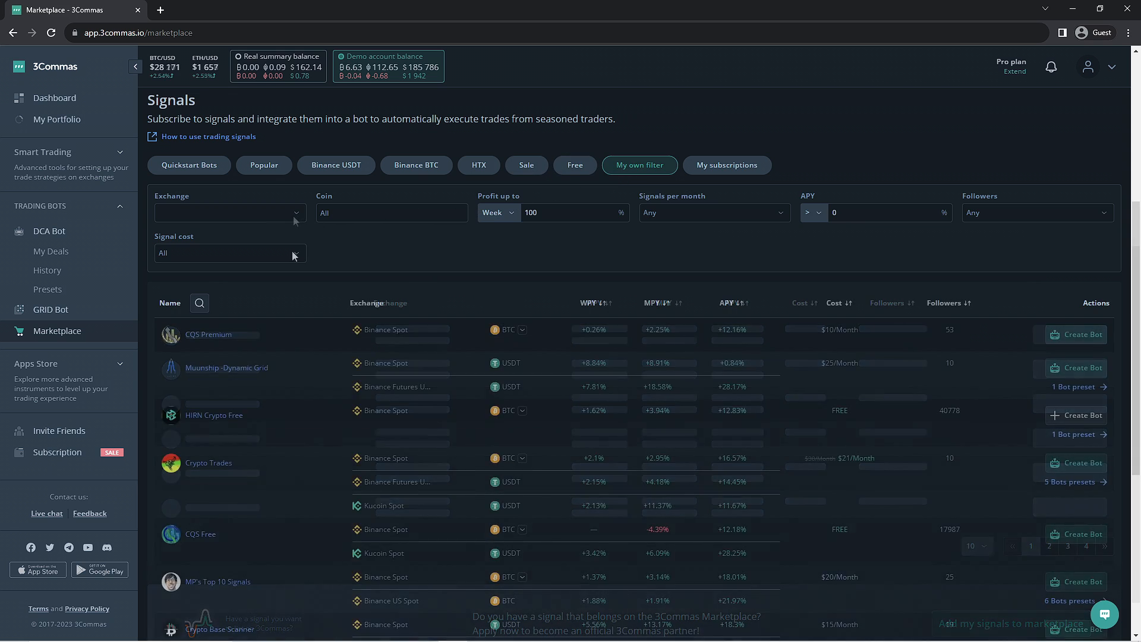
click(726, 164)
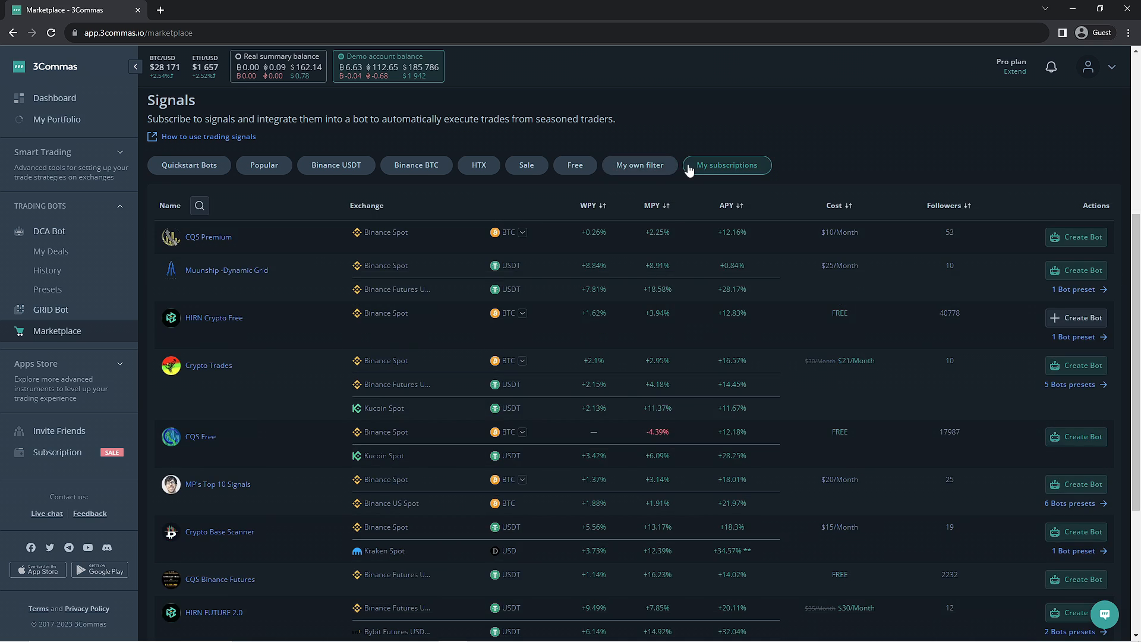
click(725, 164)
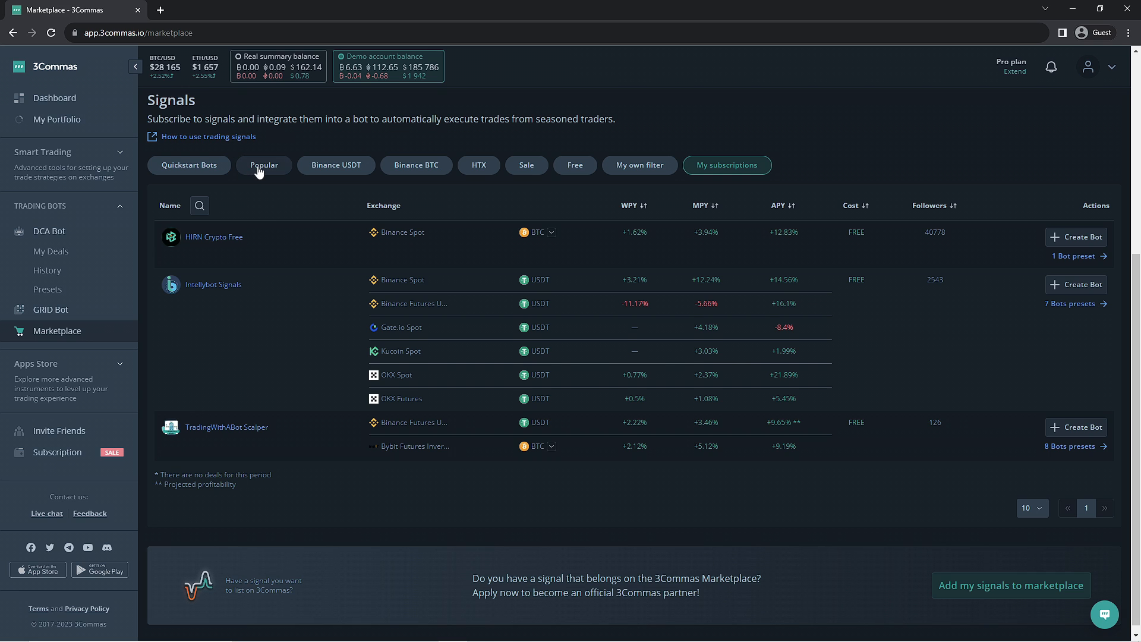
Rank signals by Popular and browse providers led by HIRN Crypto Free, CQS Free and TBT Signals
click(263, 164)
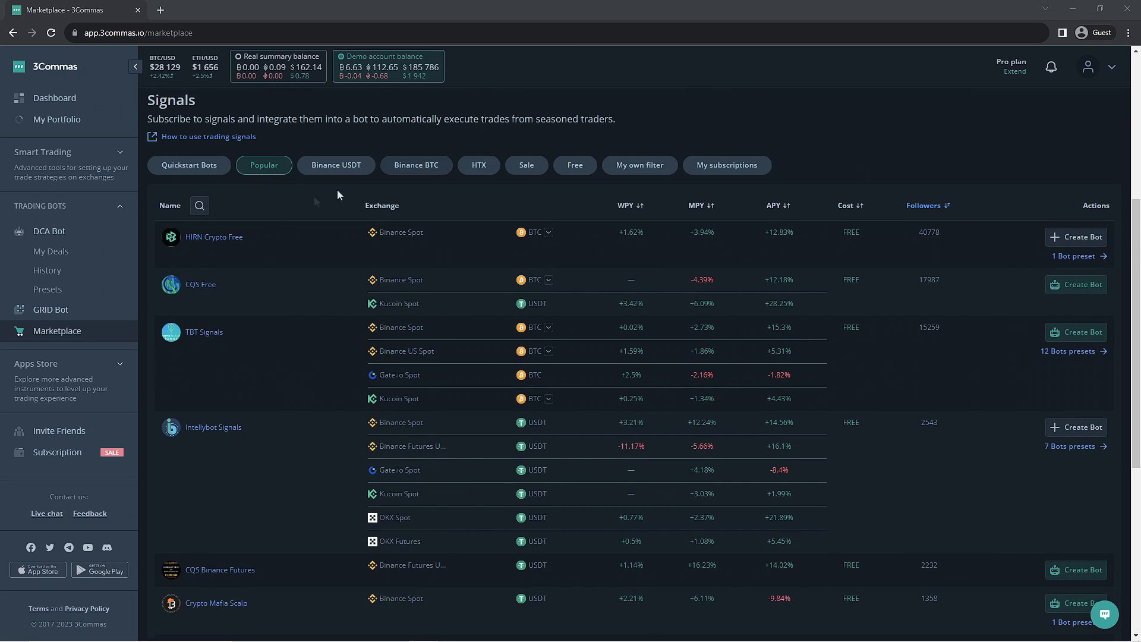
mouse_move(226, 179)
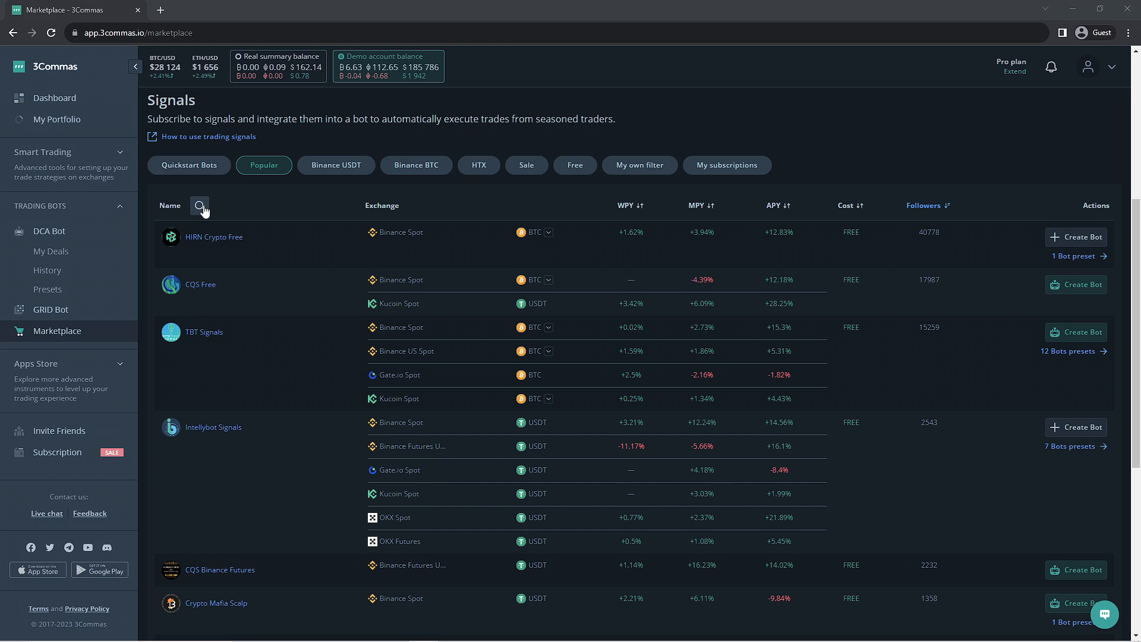
click(201, 205)
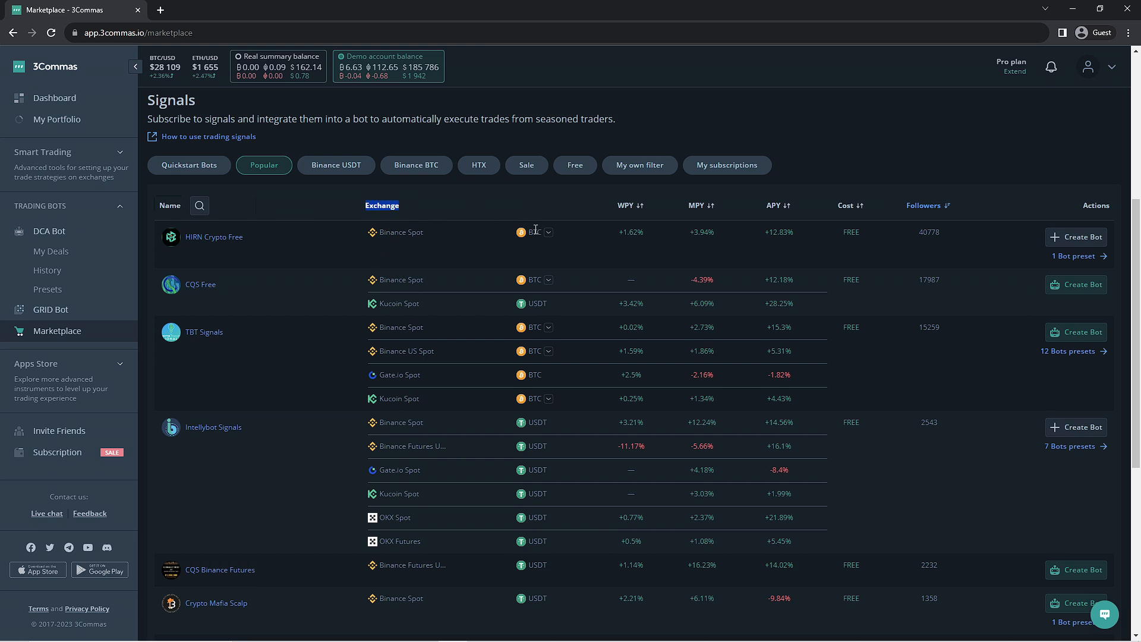
mouse_move(545, 244)
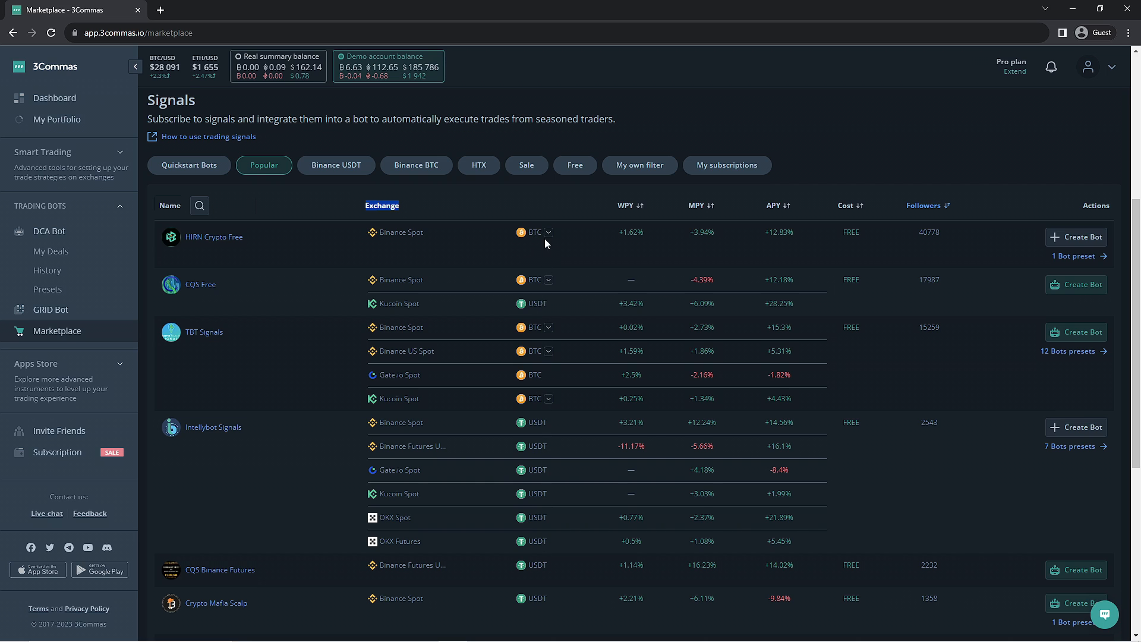
click(548, 231)
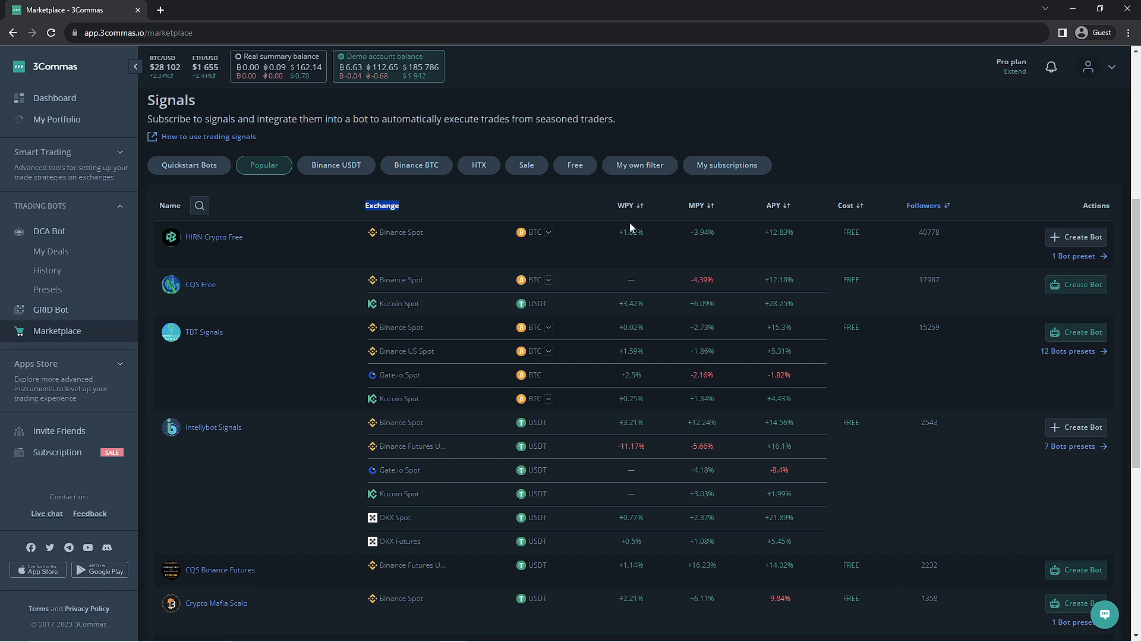
mouse_move(700, 226)
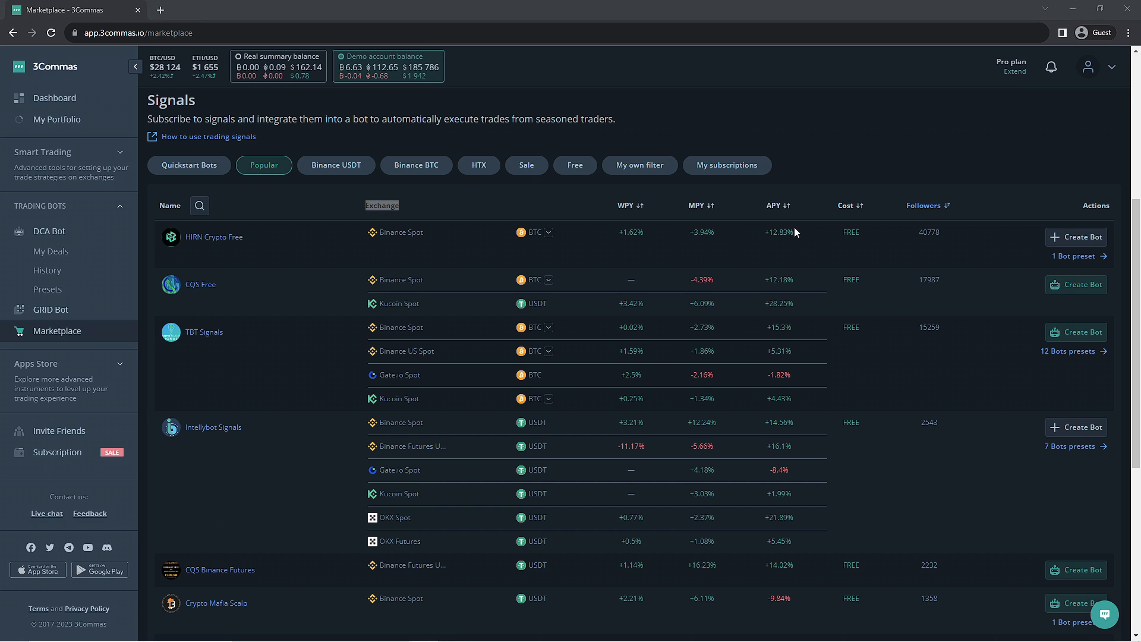
mouse_move(846, 205)
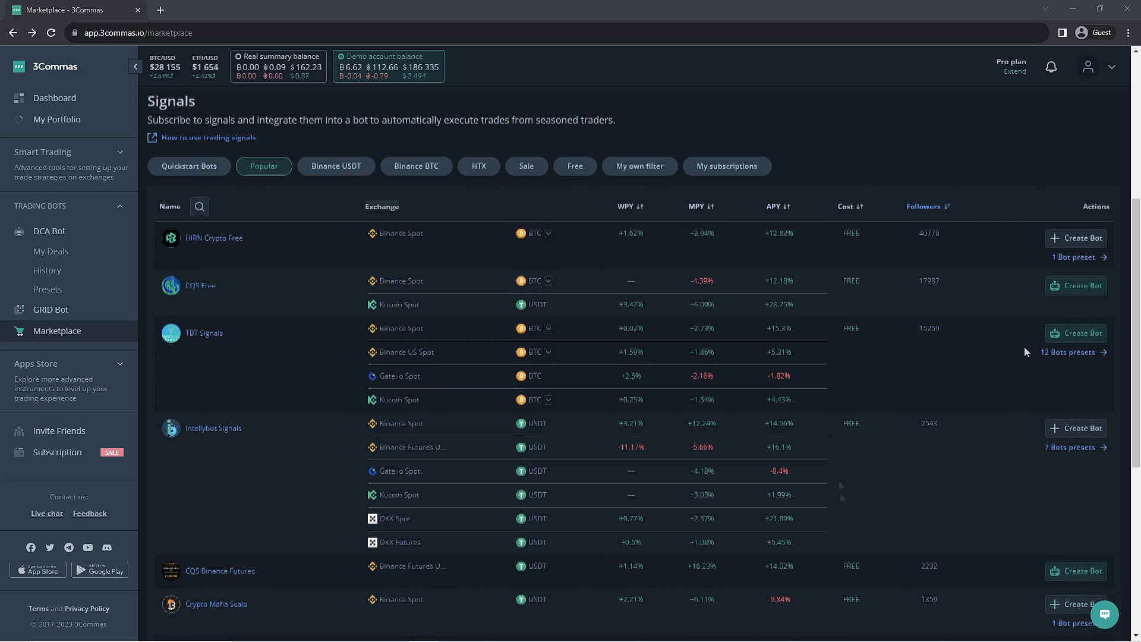
mouse_move(897, 260)
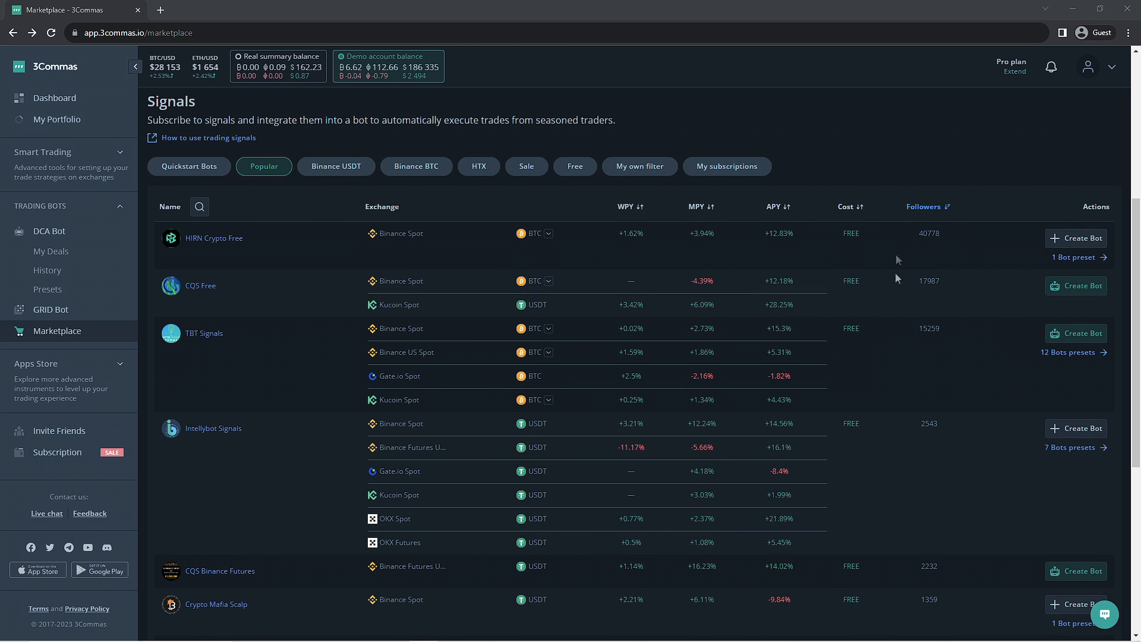
mouse_move(914, 599)
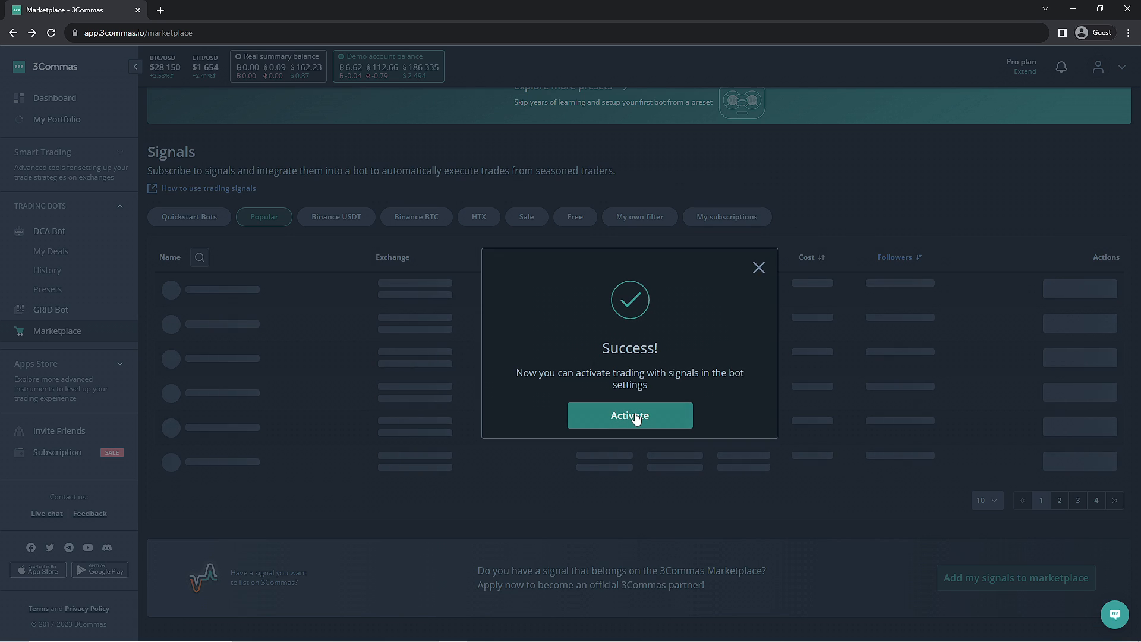
Activate the free TBT Signals subscription from the Success dialog
click(628, 415)
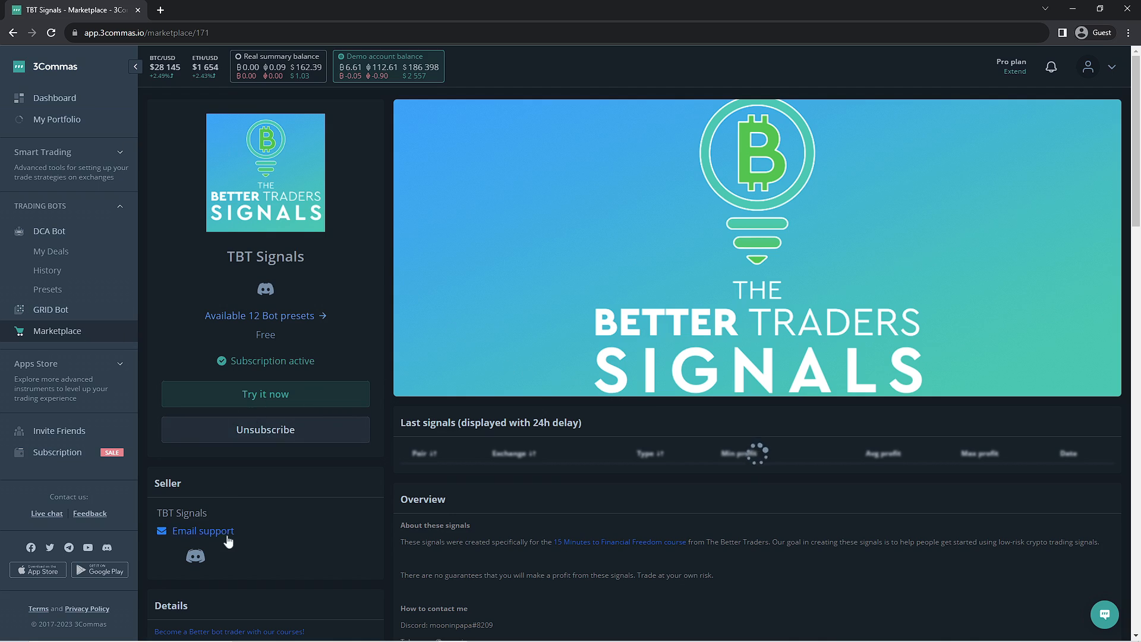
Scroll through TBT Signals details to its Binance.com, Binance.US and Coinbase bot templates
scroll(down, 3)
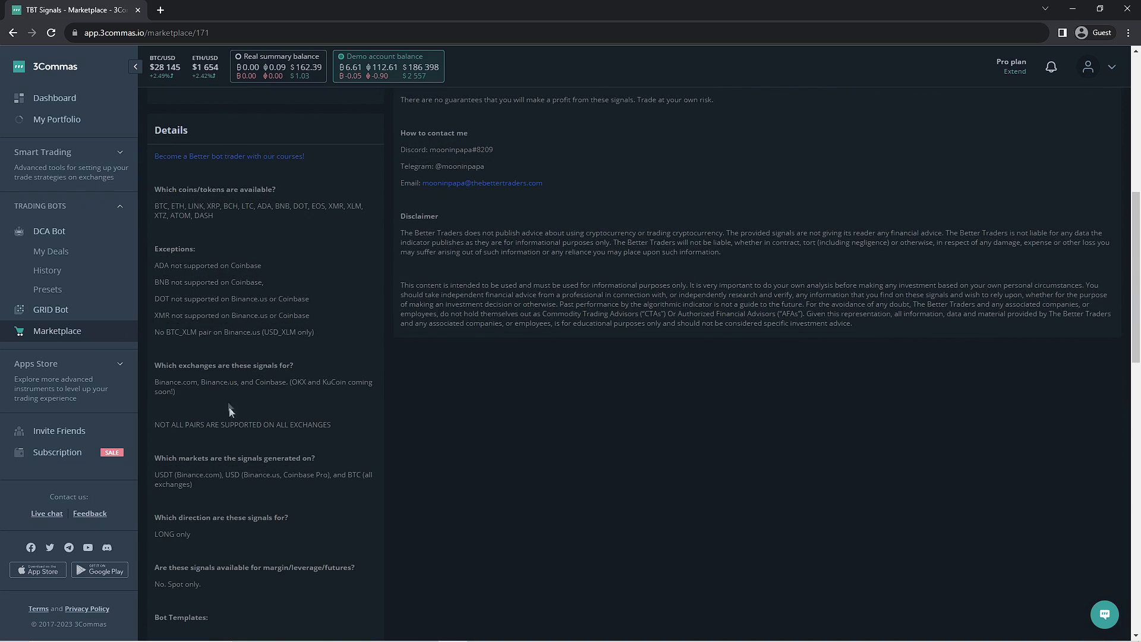
scroll(down, 3)
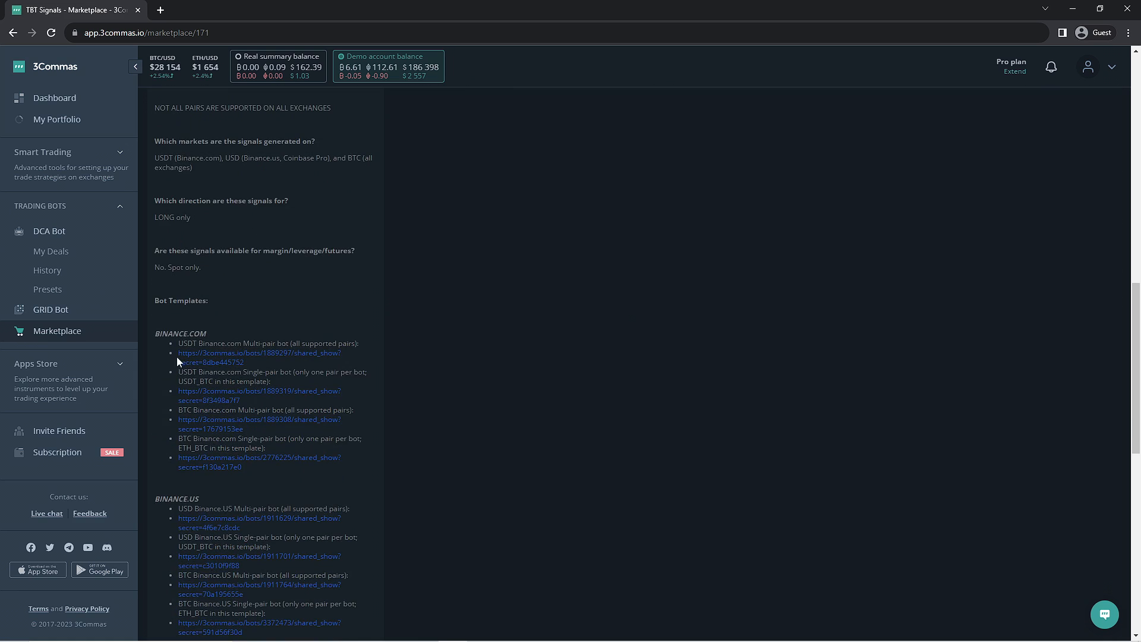
drag(178, 352, 320, 558)
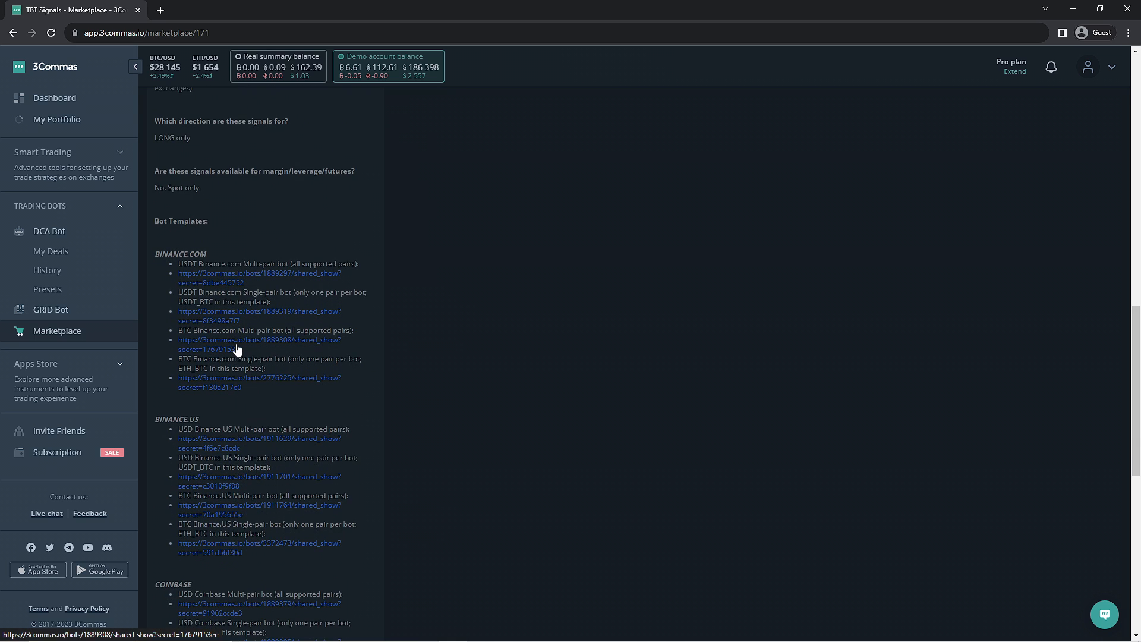
mouse_move(232, 333)
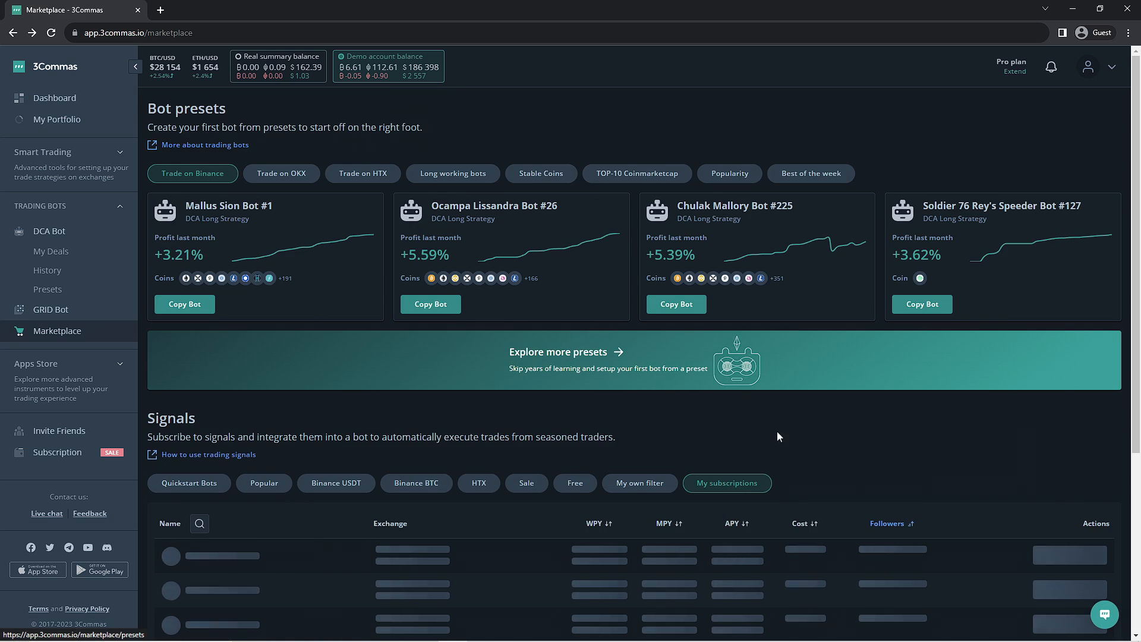
Scroll to TBT Signals and open its 12 bot presets
scroll(down, 3)
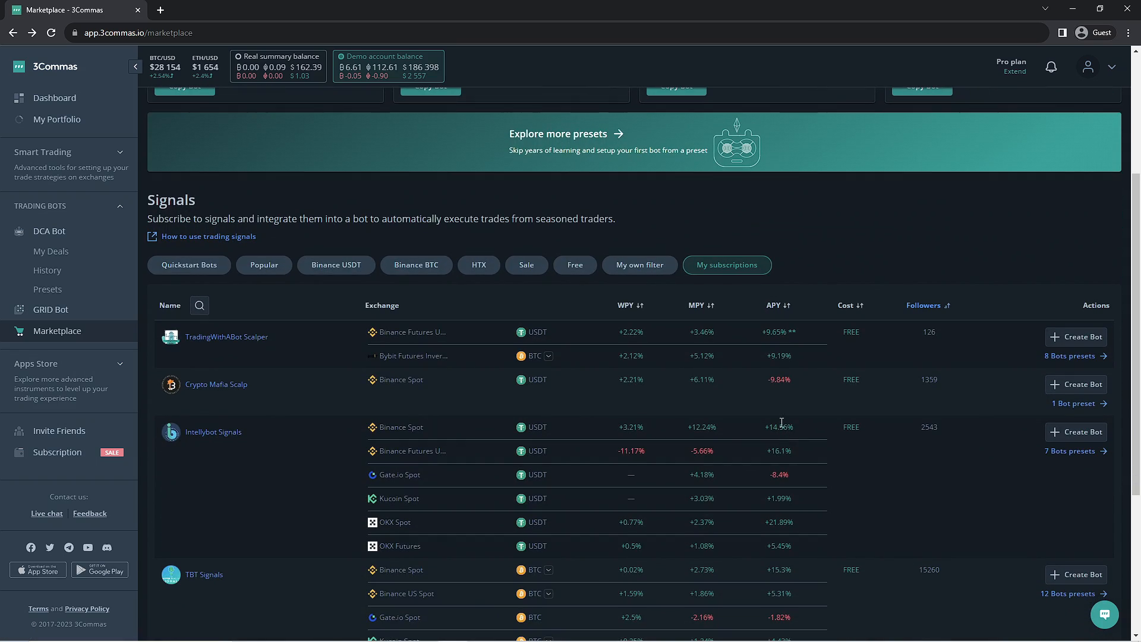
scroll(down, 3)
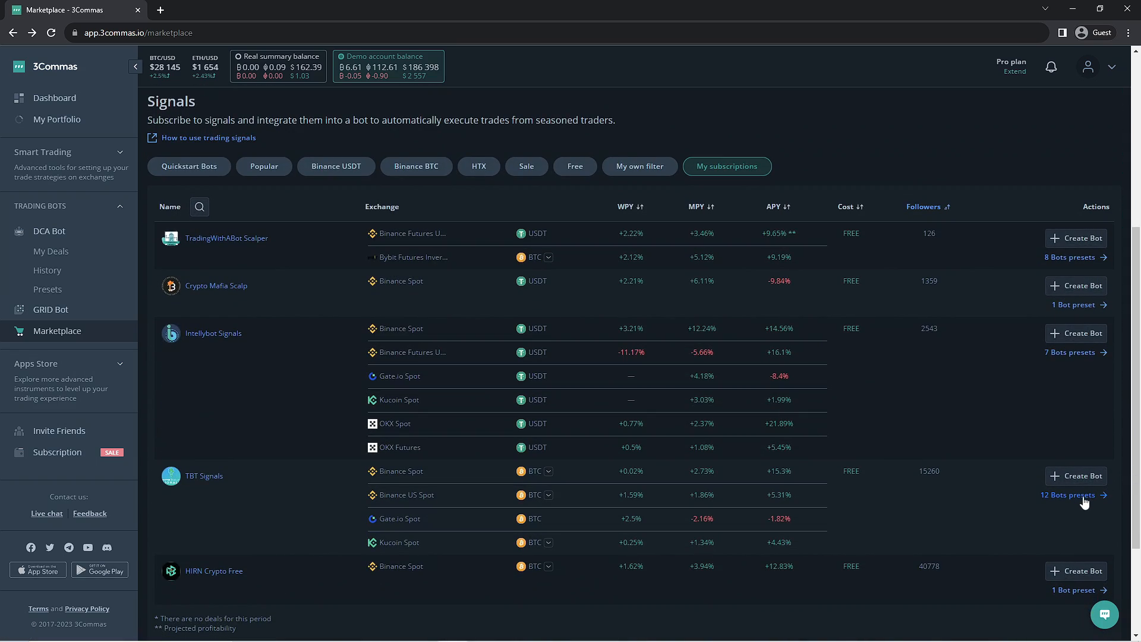
click(1069, 494)
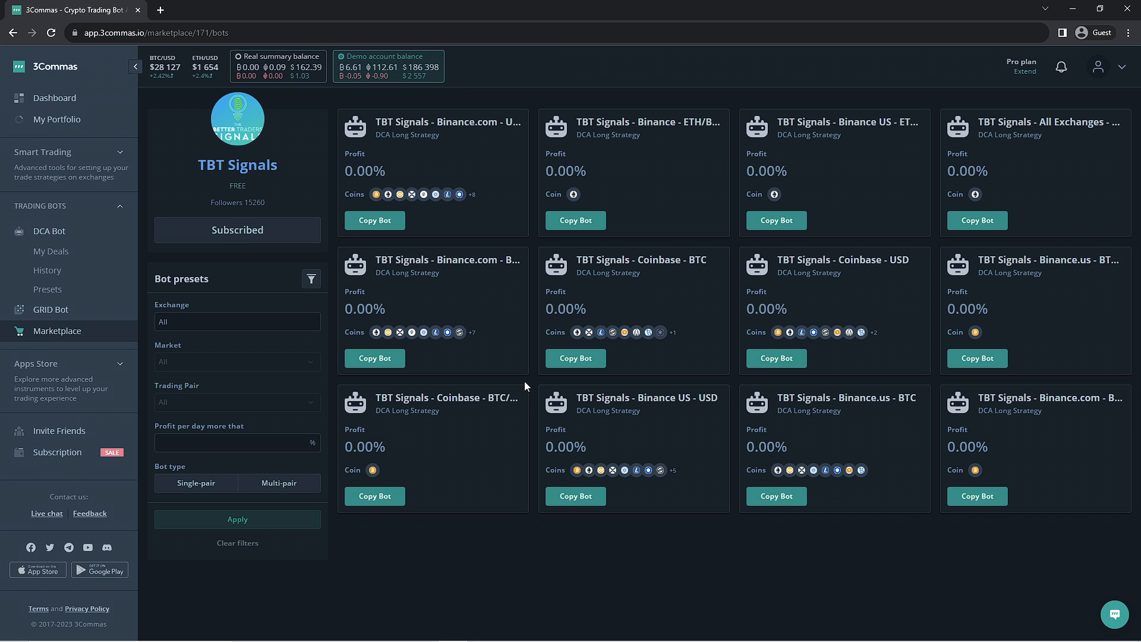
Copy the first TBT Signals Binance.com preset into a new bot
click(374, 220)
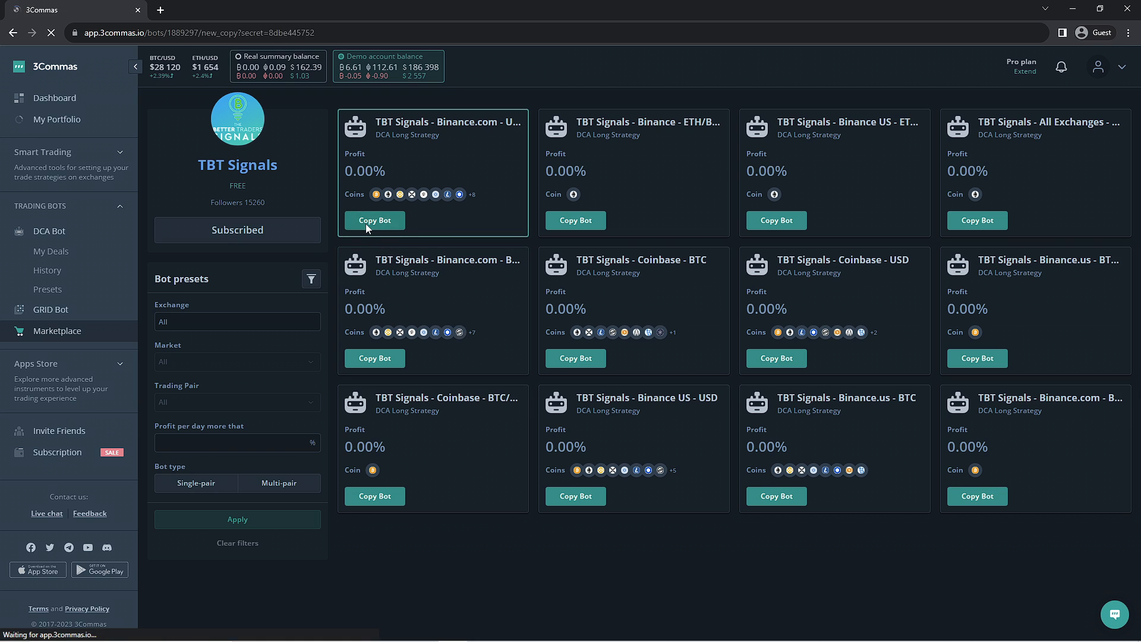
click(374, 220)
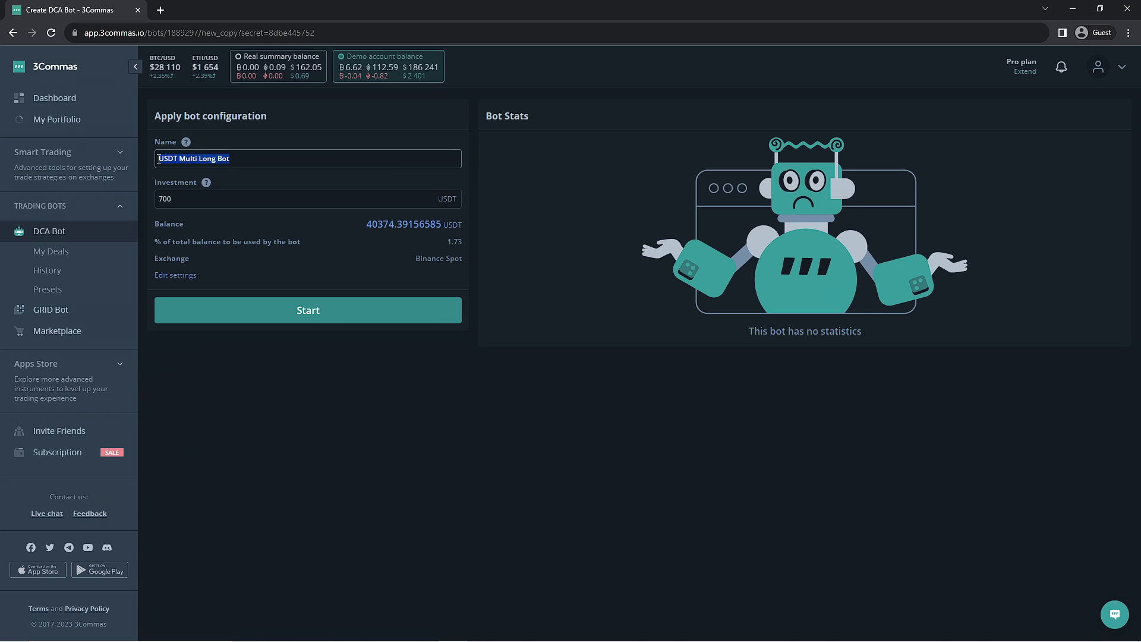
Name the copied bot 'Test bot', invest 1000 USDT, and start it
text(Test bot)
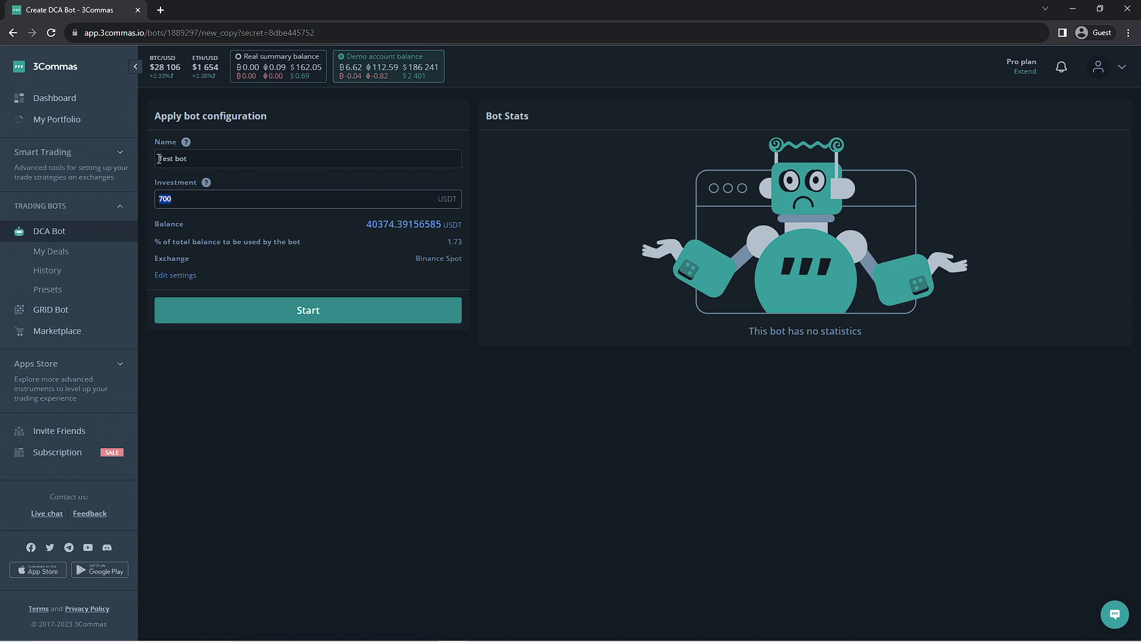
text(1000)
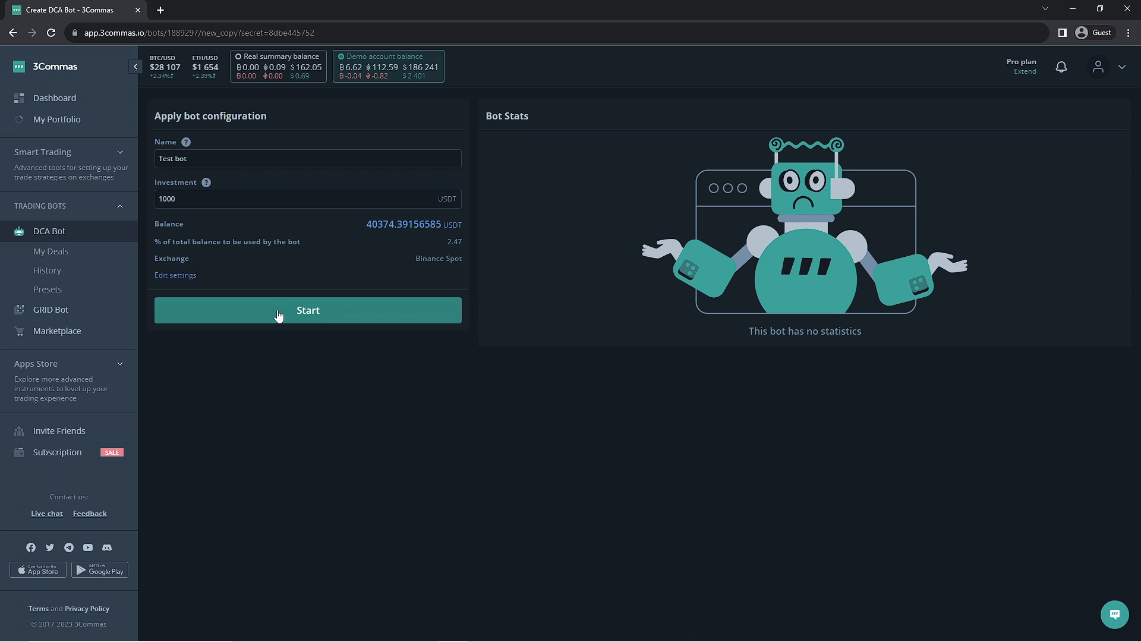
mouse_move(206, 184)
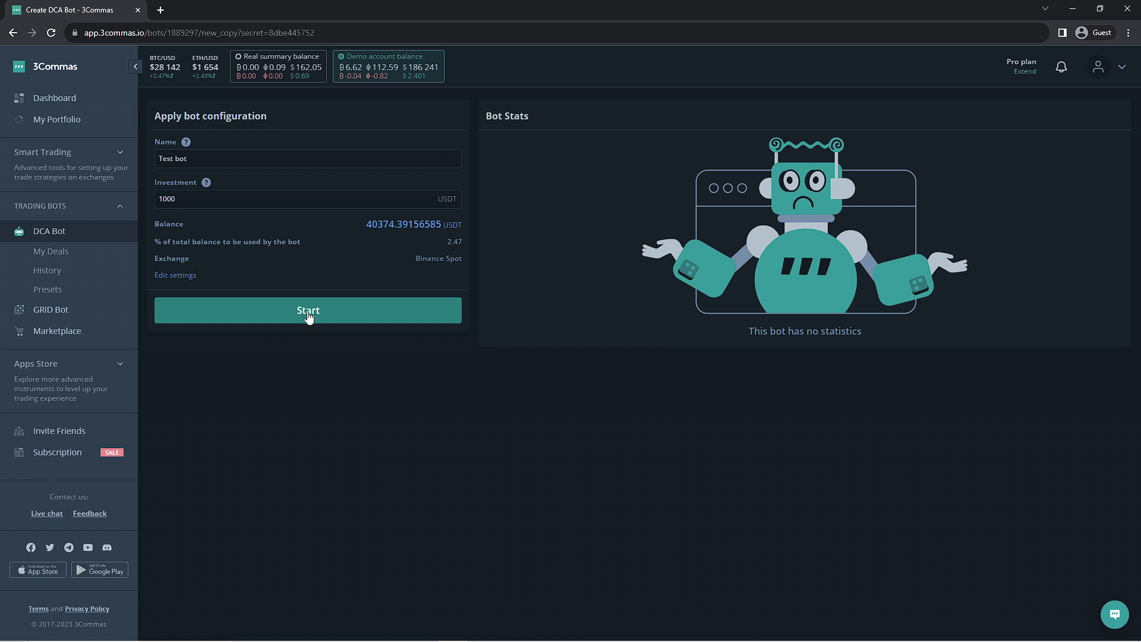
click(308, 310)
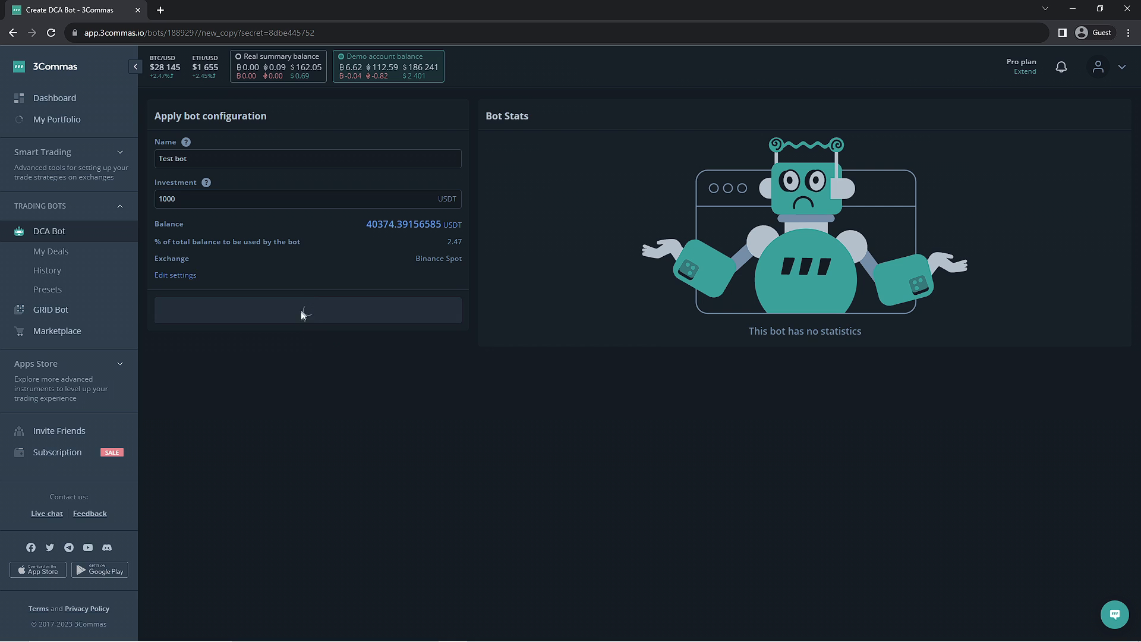
click(307, 309)
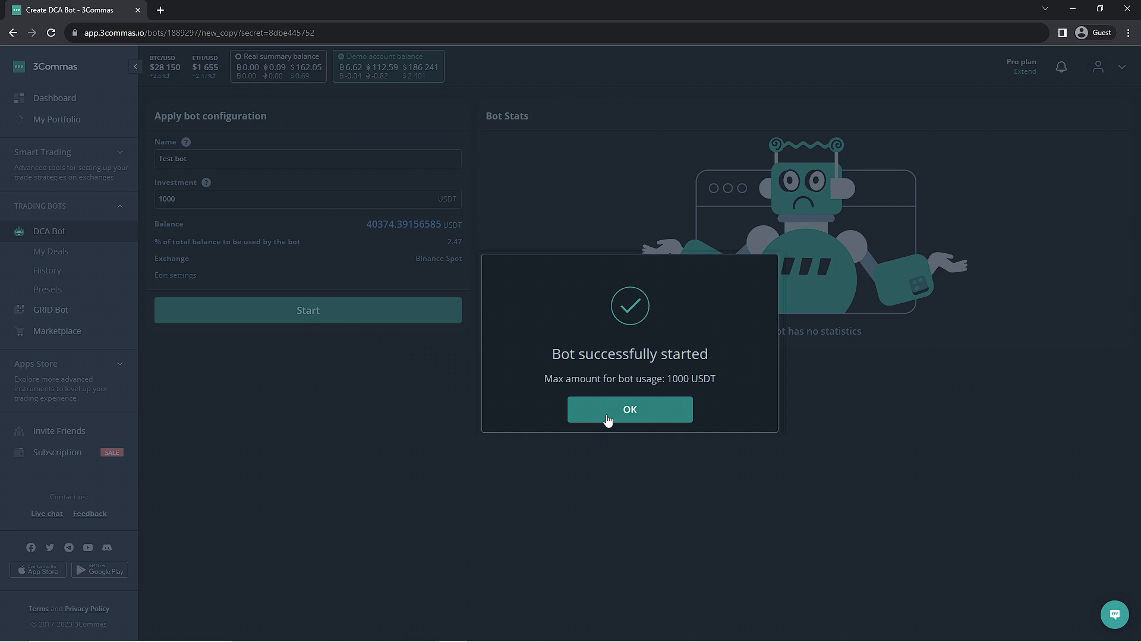
Confirm the 'Bot successfully started' dialog to reach the My bots dashboard
click(628, 409)
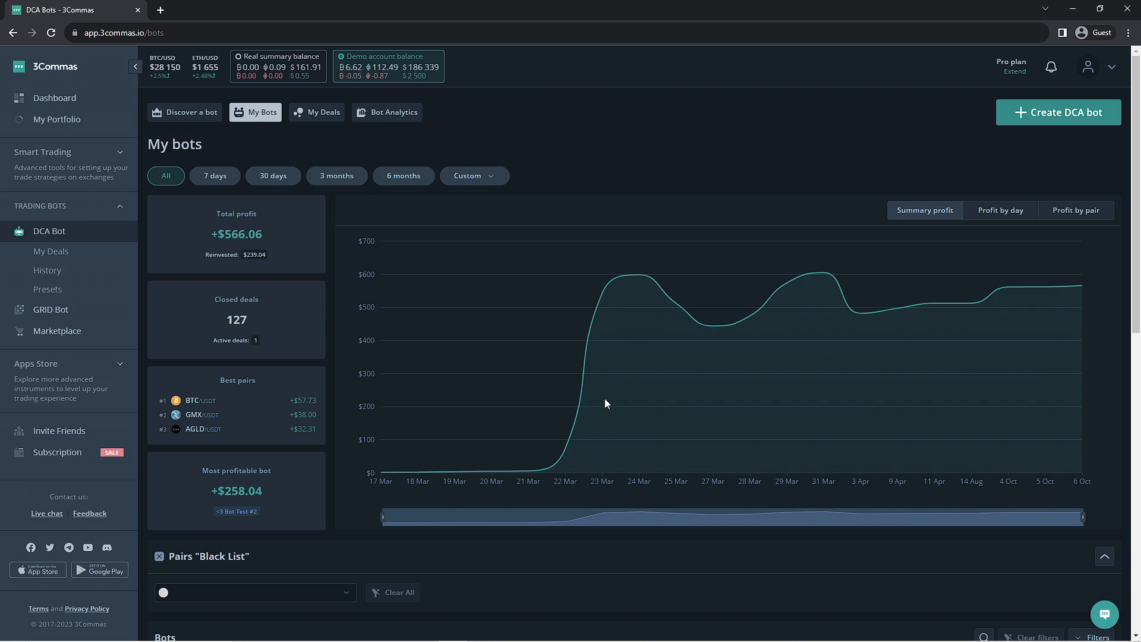
mouse_move(602, 404)
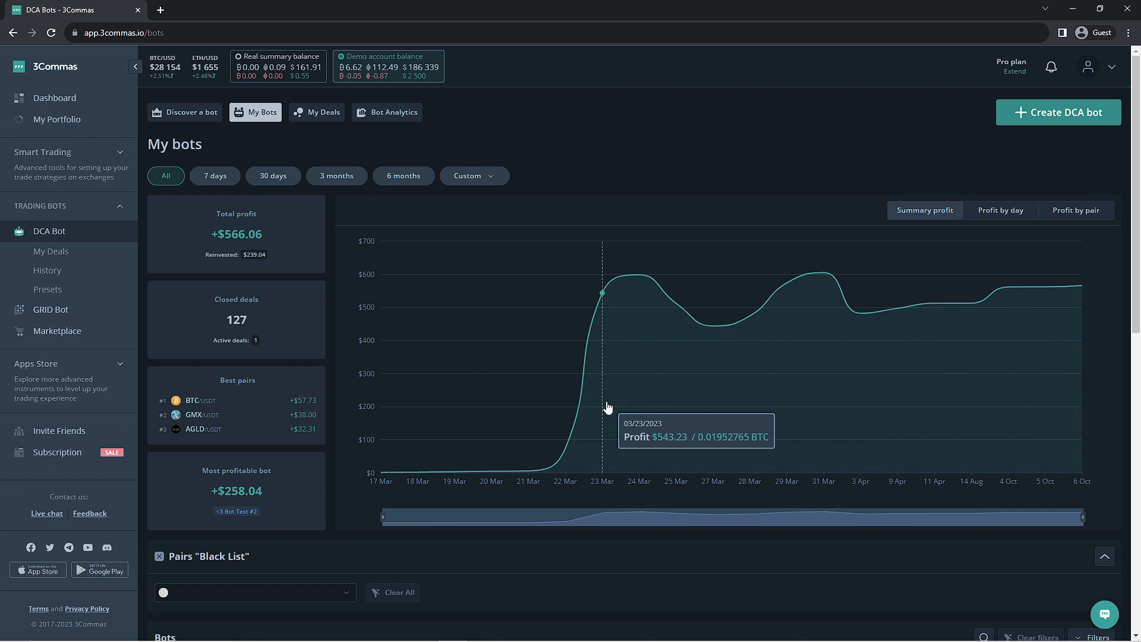